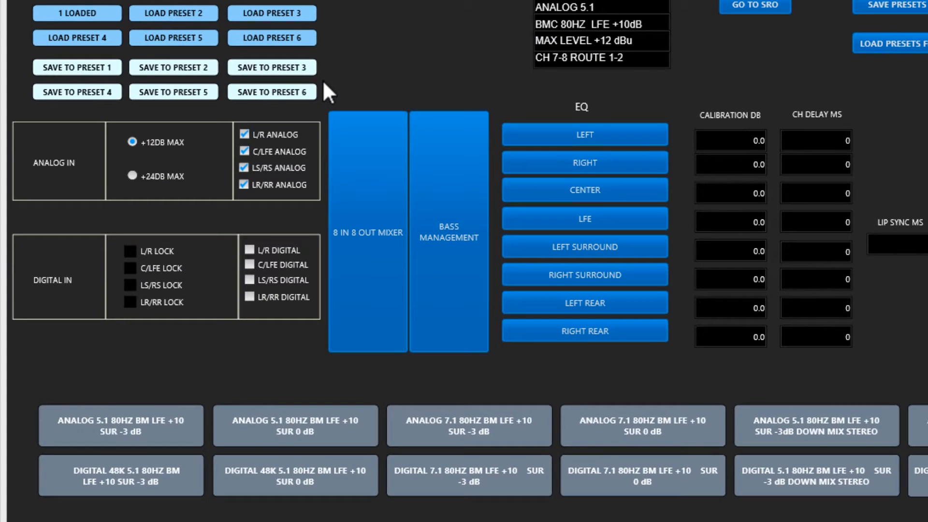
{"action": "mouse_move", "coordinate": [240, 290]}
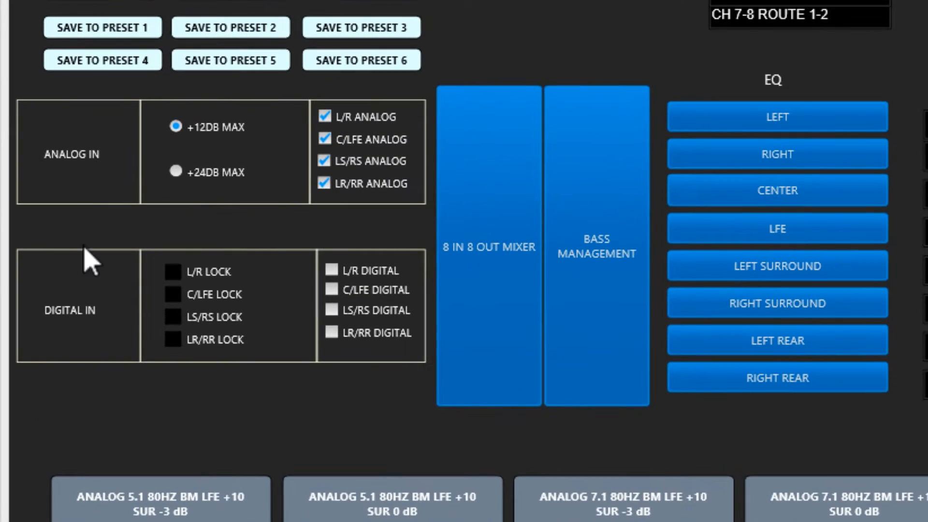
{"action": "mouse_move", "coordinate": [88, 343]}
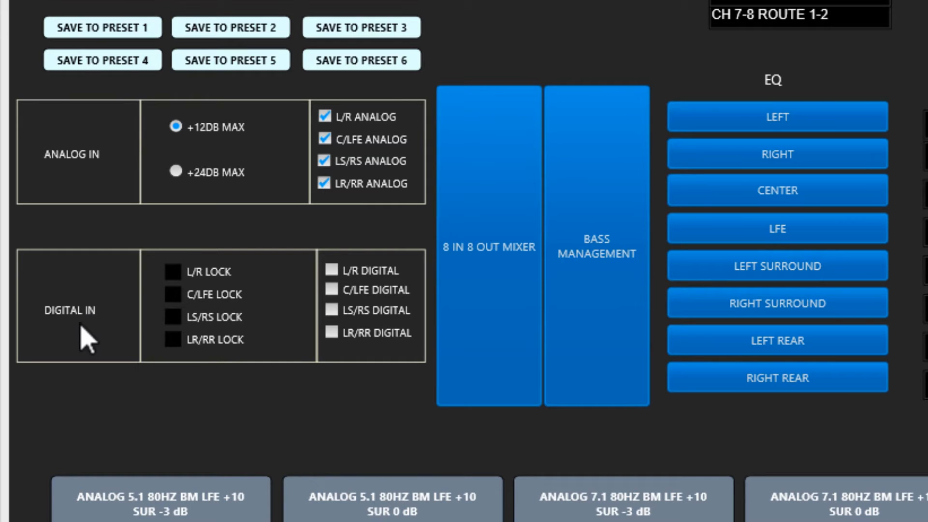
{"action": "mouse_move", "coordinate": [596, 310]}
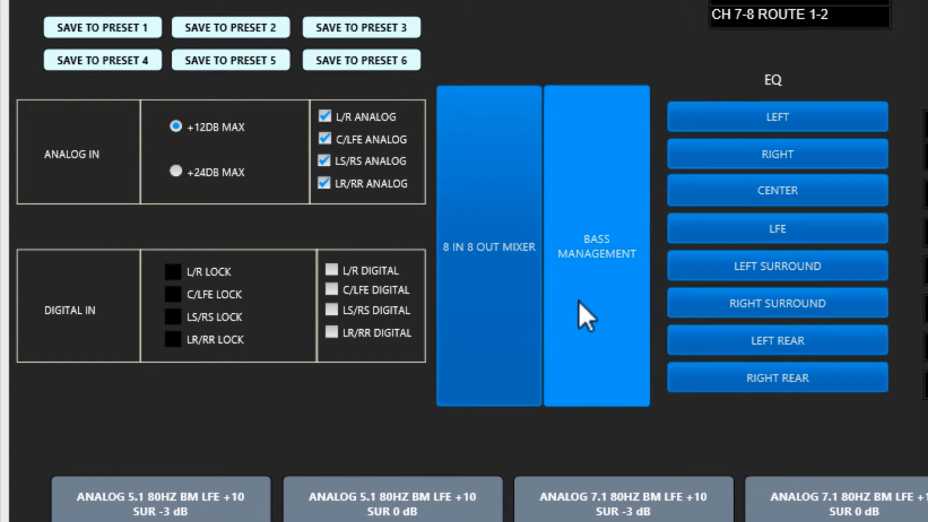
{"action": "mouse_move", "coordinate": [734, 167]}
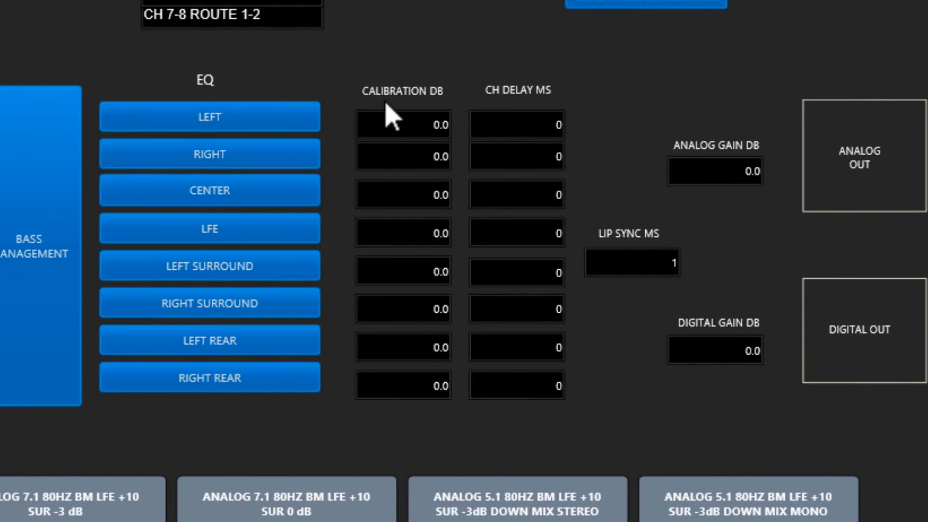
{"action": "mouse_move", "coordinate": [514, 115]}
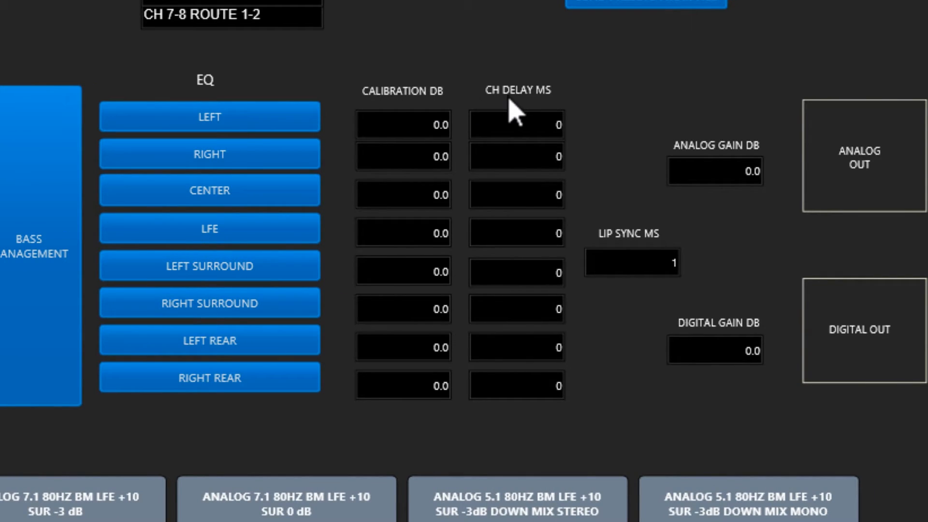
{"action": "mouse_move", "coordinate": [779, 172]}
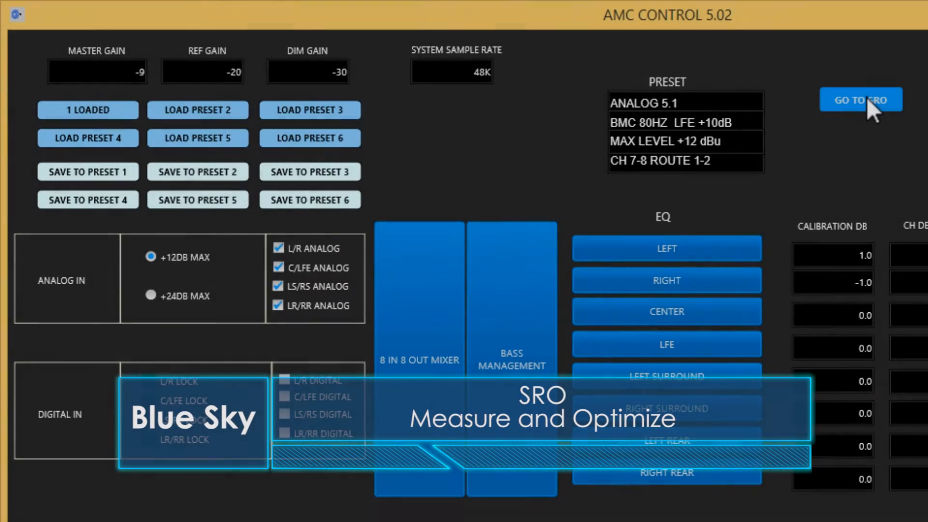
Enter the SRO view, select both Left and Right speakers and start the measurement
{"action": "left_click", "coordinate": [861, 99]}
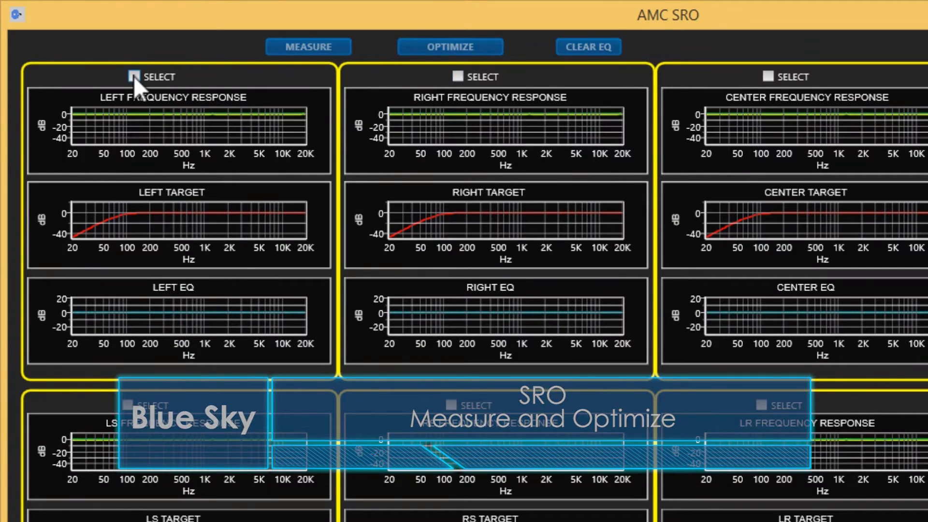
{"action": "left_click", "coordinate": [135, 76]}
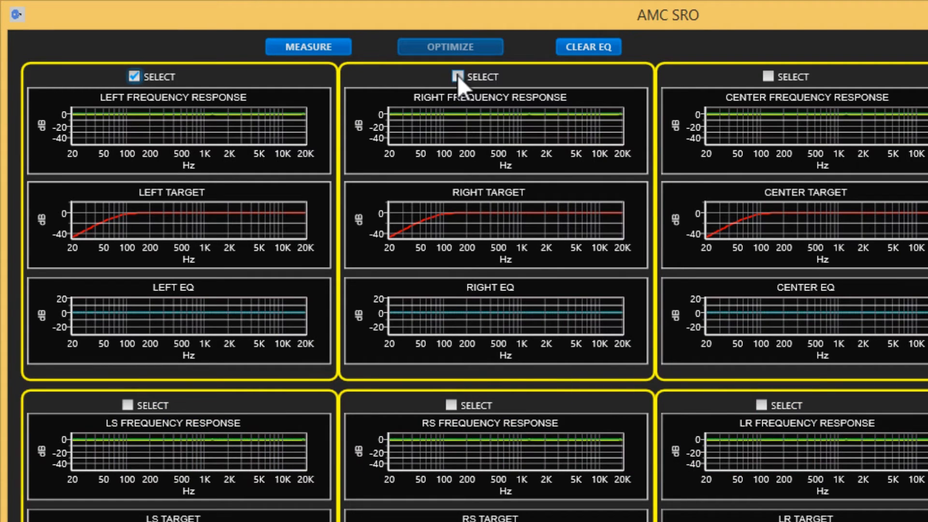
{"action": "left_click", "coordinate": [456, 77]}
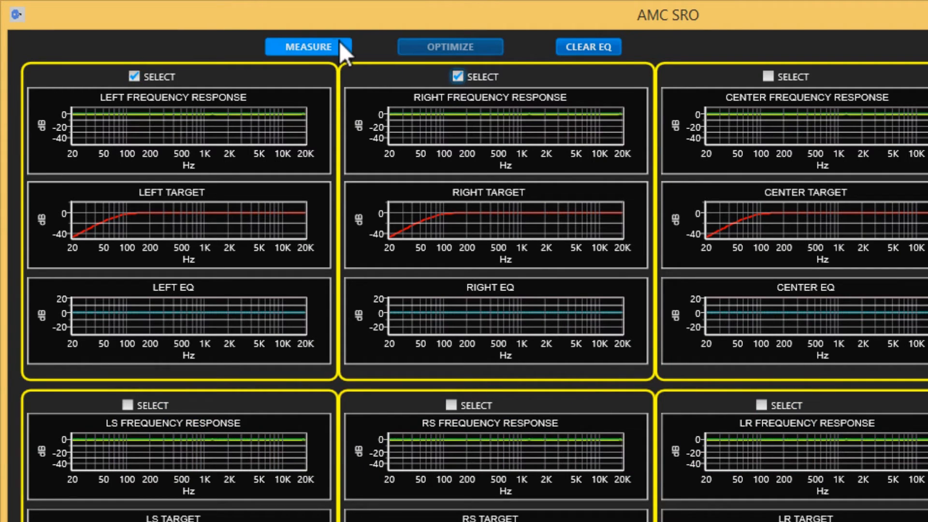
{"action": "left_click", "coordinate": [307, 46]}
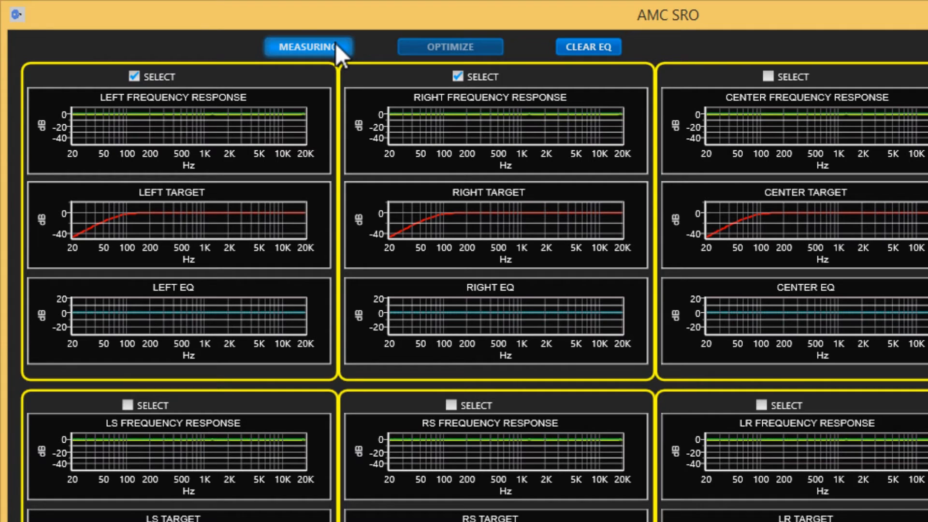
Inspect the Left Target curve in detail, then start optimizing both speakers toward their targets
{"action": "left_click", "coordinate": [308, 47]}
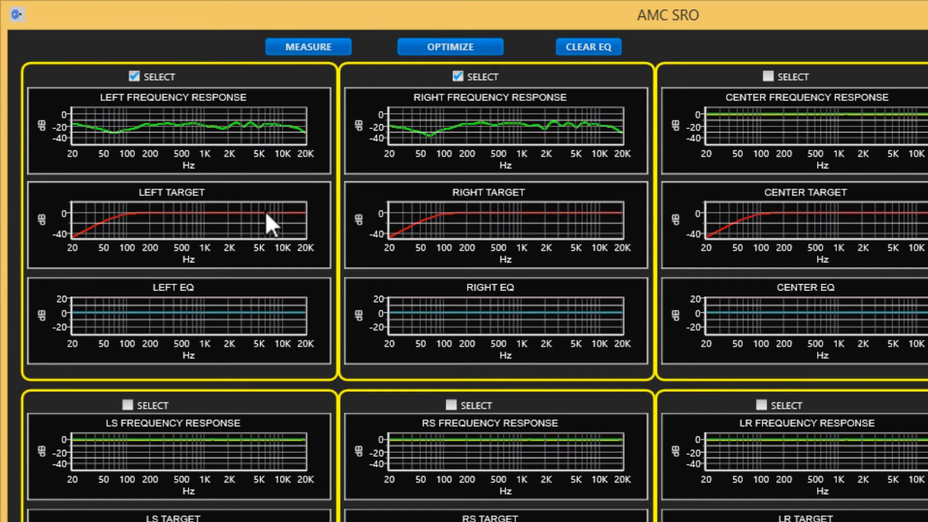
{"action": "double_click", "coordinate": [172, 226]}
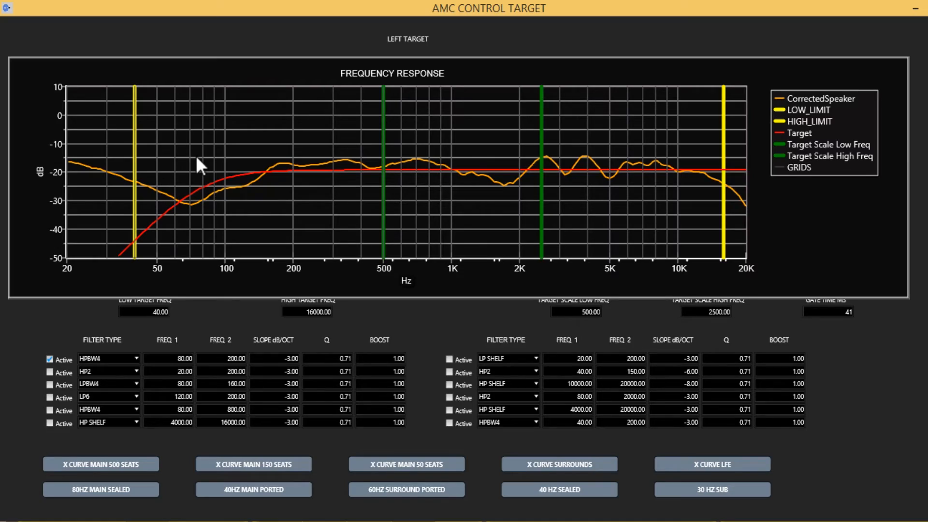
{"action": "left_click", "coordinate": [886, 6]}
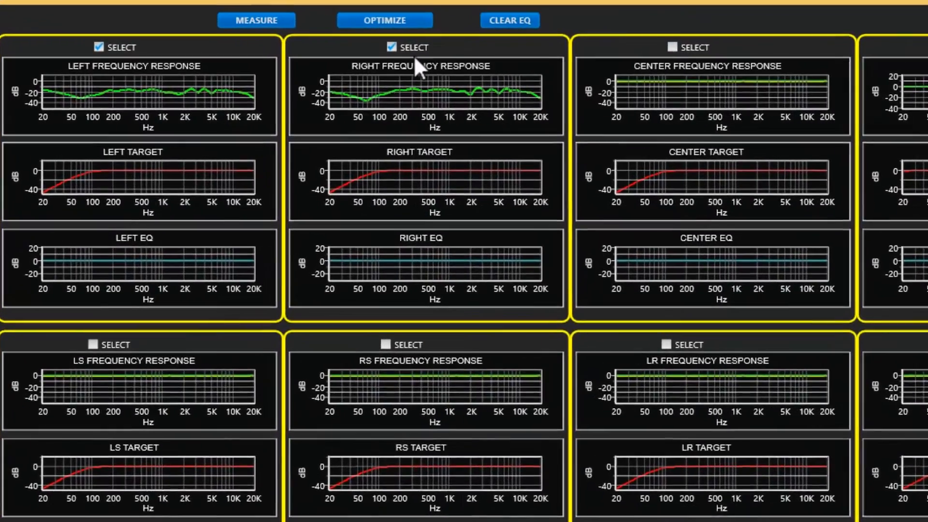
{"action": "left_click", "coordinate": [384, 20]}
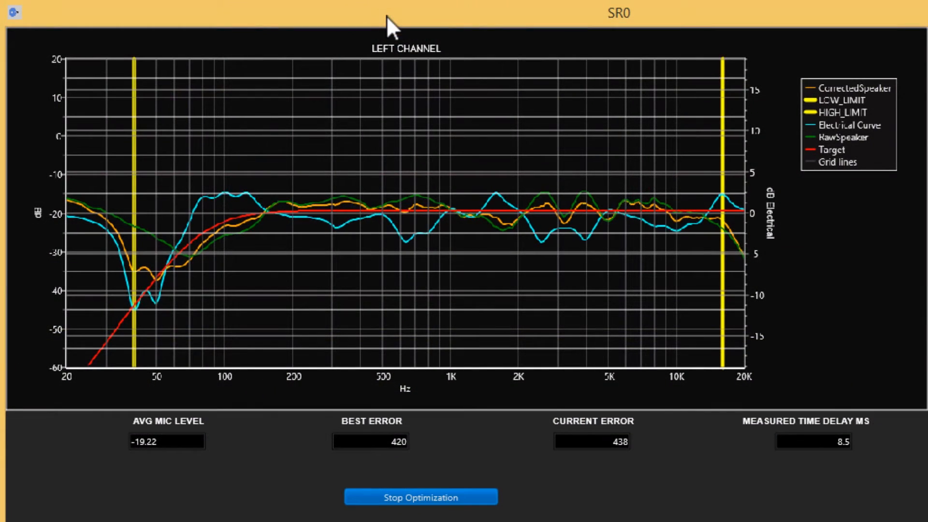